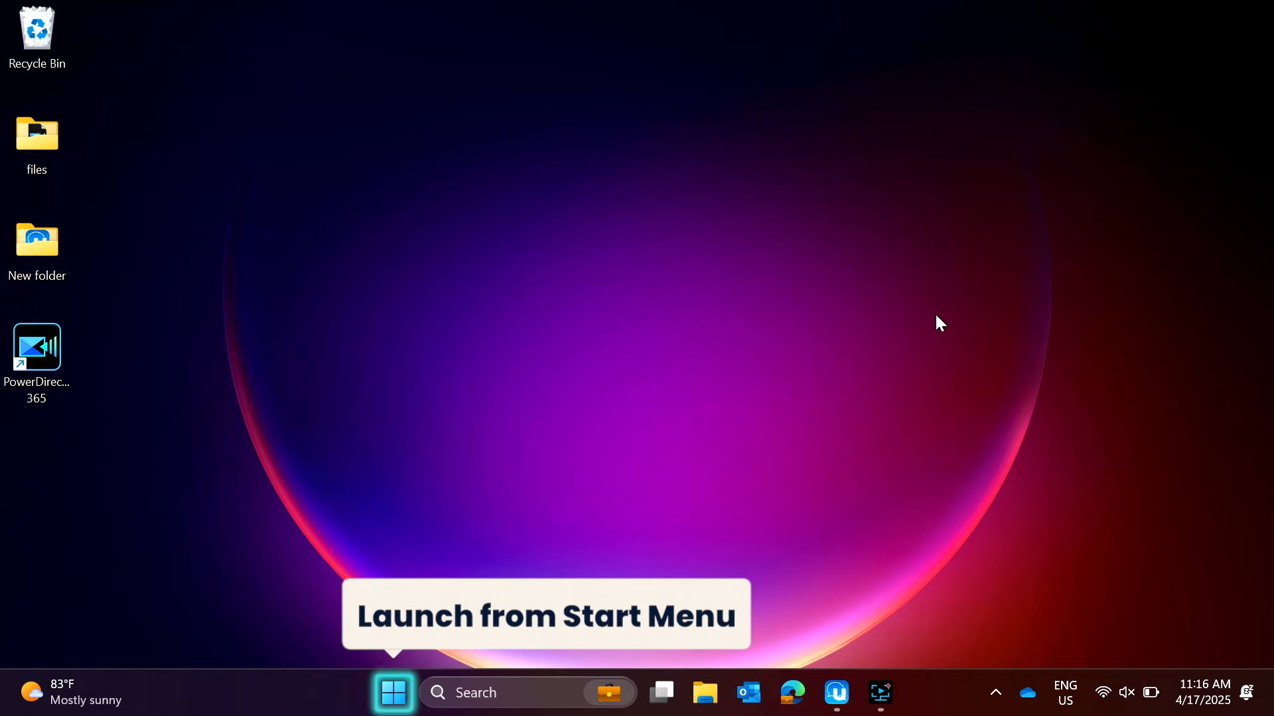
Launch PowerDirector 365 from the Start menu and browse the Toolbox AI feature tools.
{"action": "left_click", "coordinate": [393, 693]}
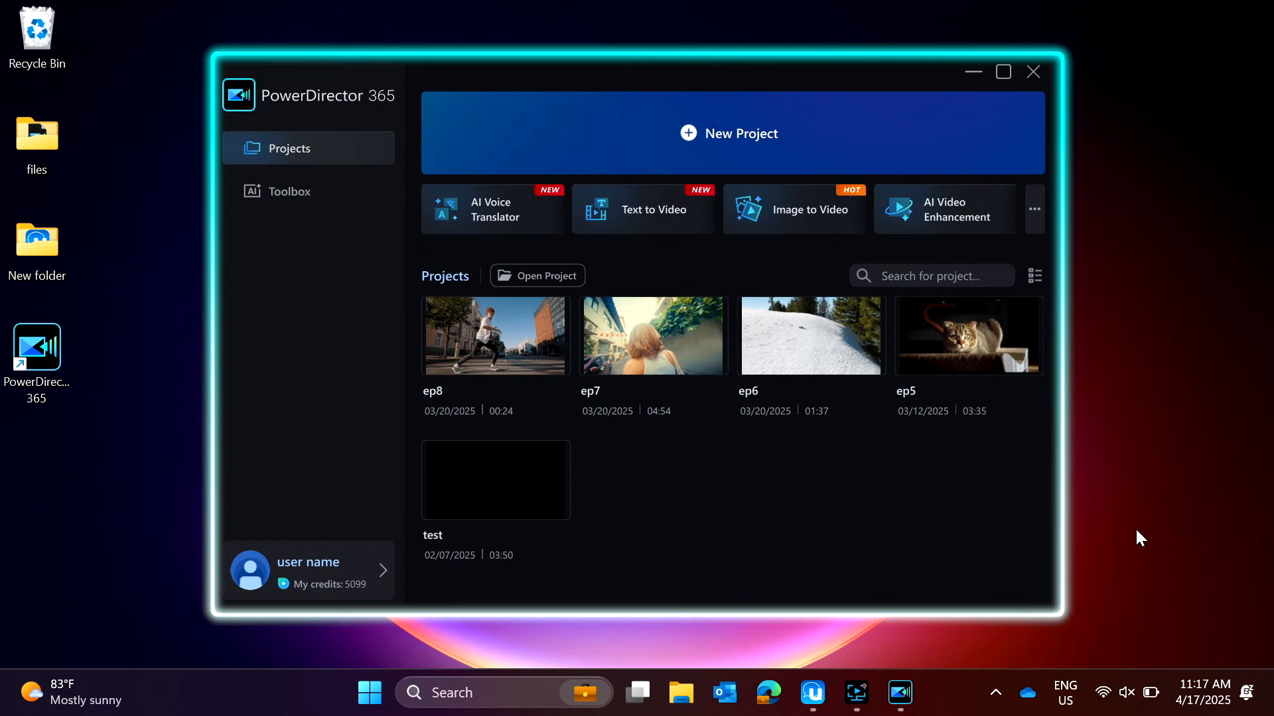
{"action": "mouse_move", "coordinate": [289, 148]}
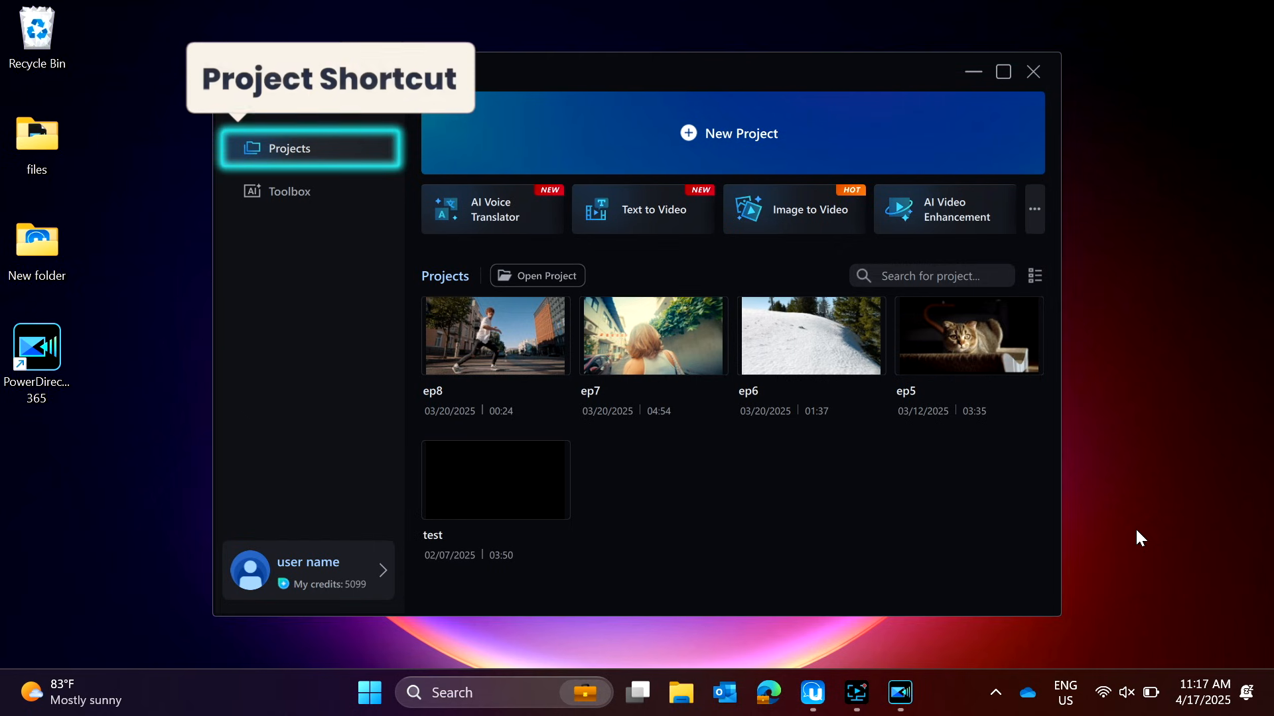
{"action": "left_click", "coordinate": [290, 192]}
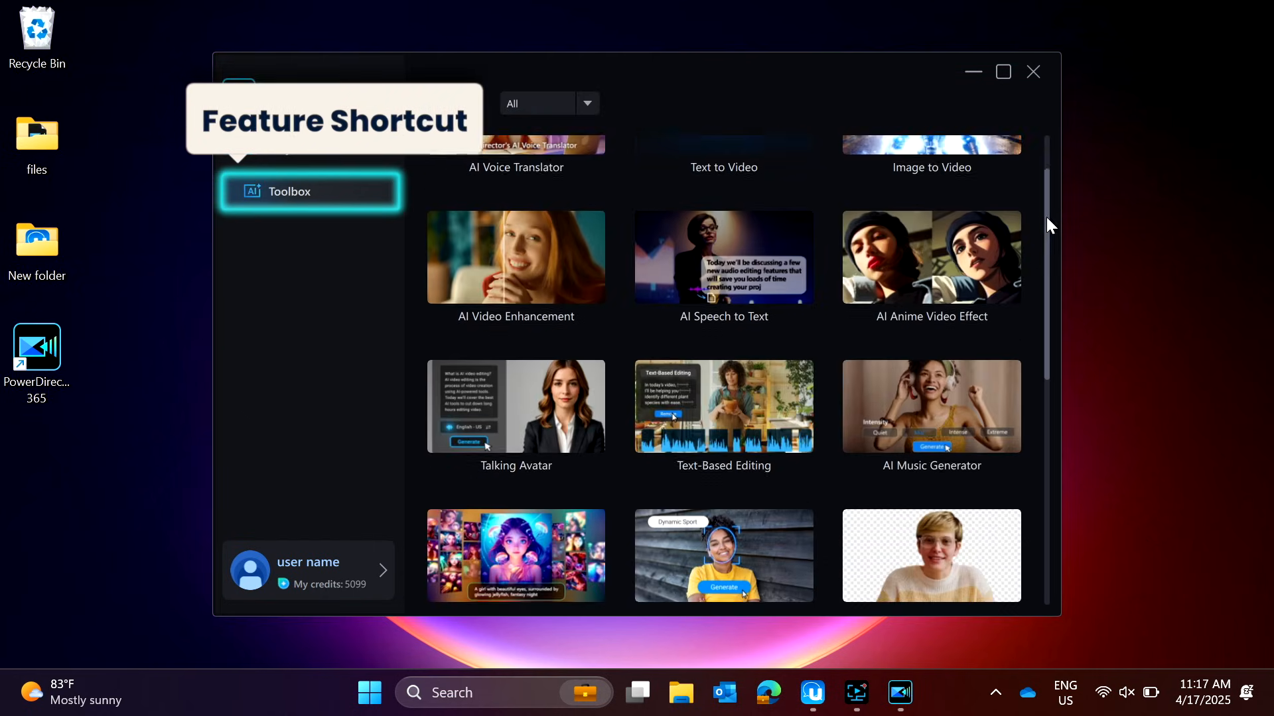
{"action": "scroll", "scroll_direction": "down", "scroll_amount": 3}
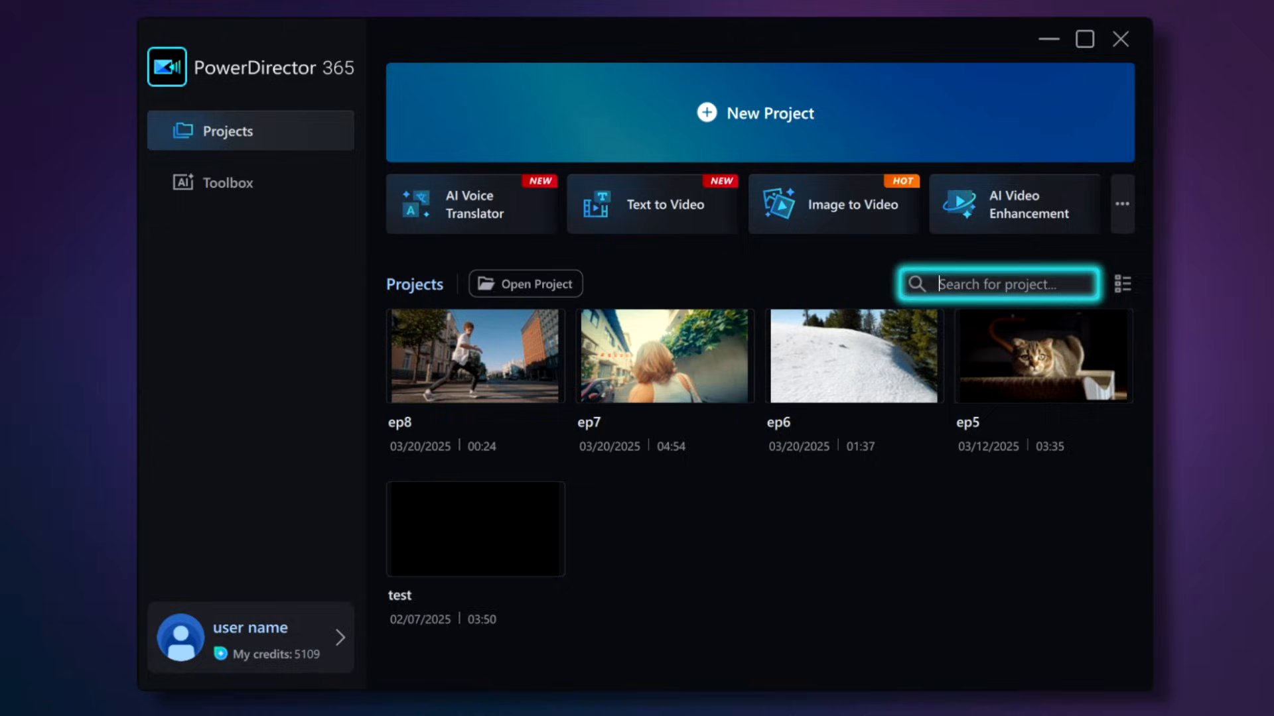
Search projects for '6' to find ep6, then clear the search to show all projects.
{"action": "type", "text": "6"}
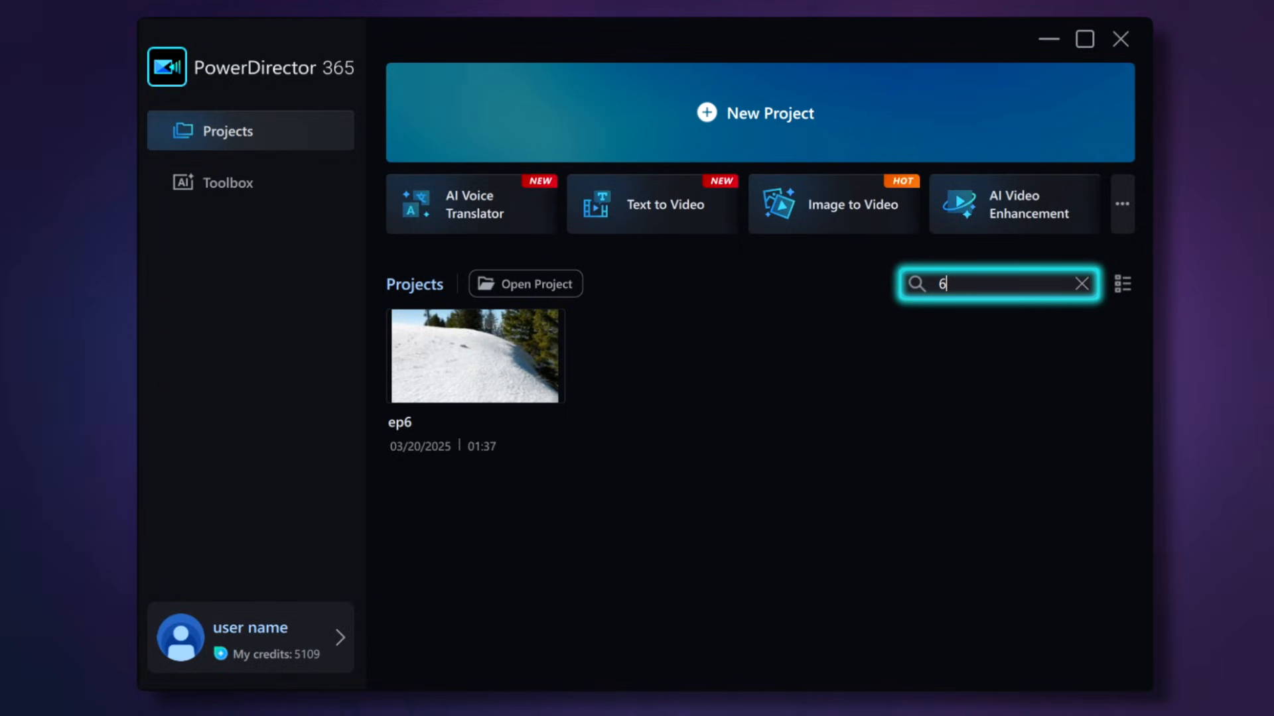
{"action": "left_click", "coordinate": [1080, 283]}
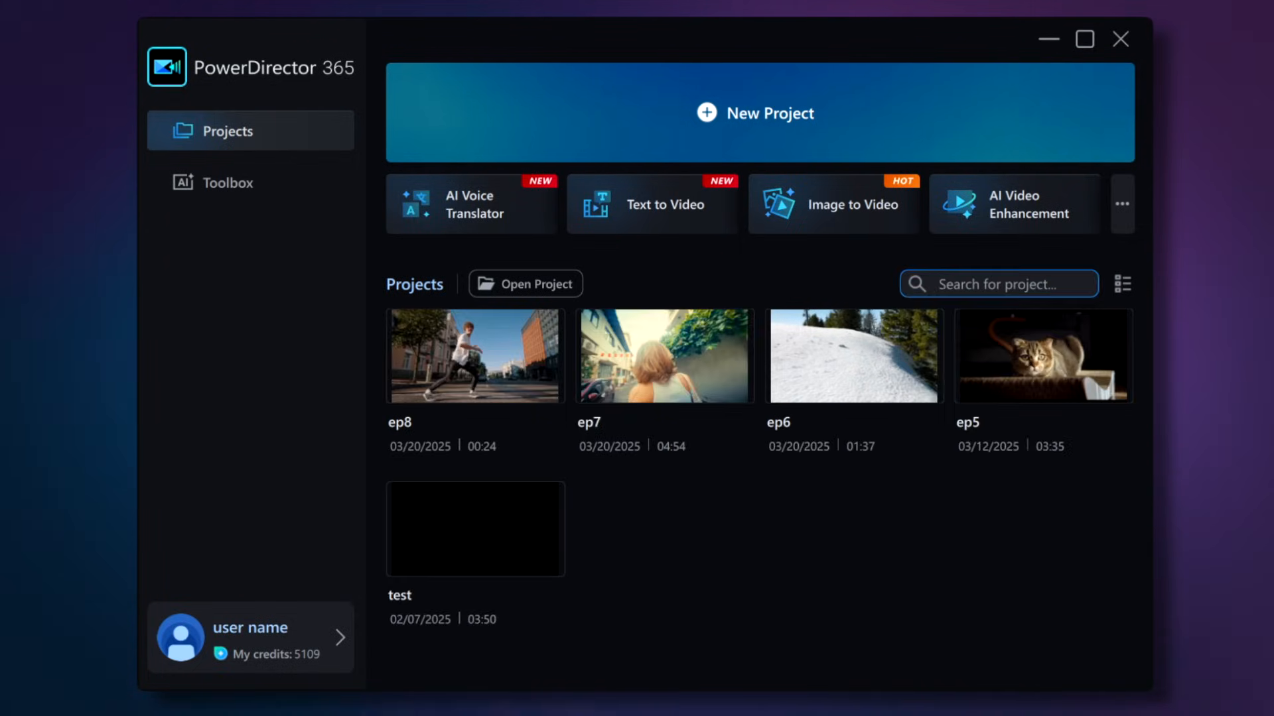
{"action": "mouse_move", "coordinate": [1123, 283]}
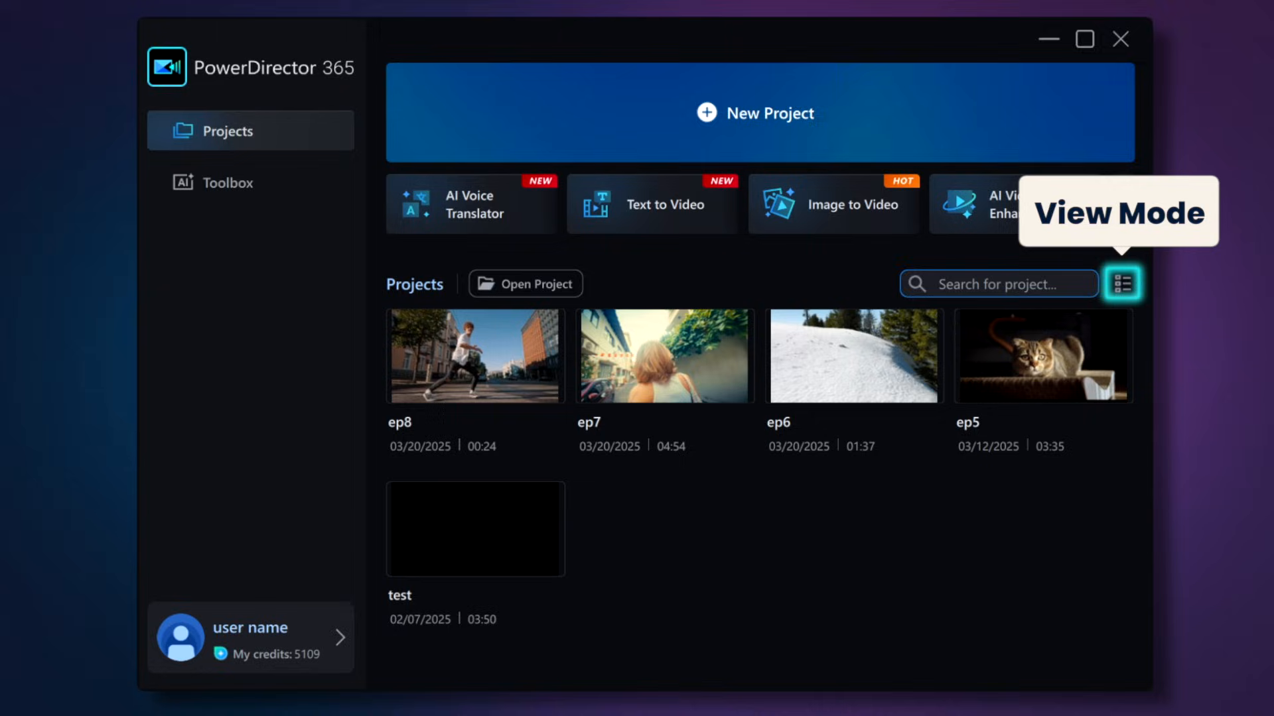
Sort projects by Modified Date ascending in list view, then switch back to thumbnails.
{"action": "left_click", "coordinate": [1122, 283]}
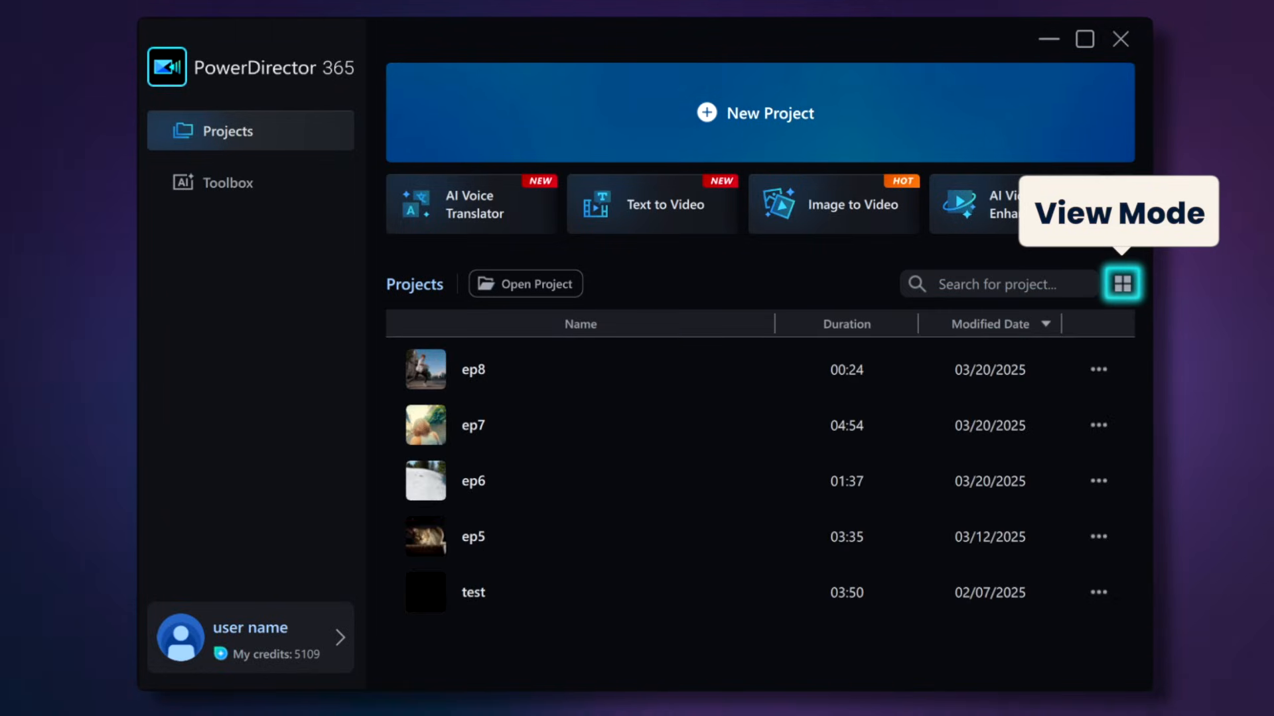
{"action": "left_click", "coordinate": [1122, 283]}
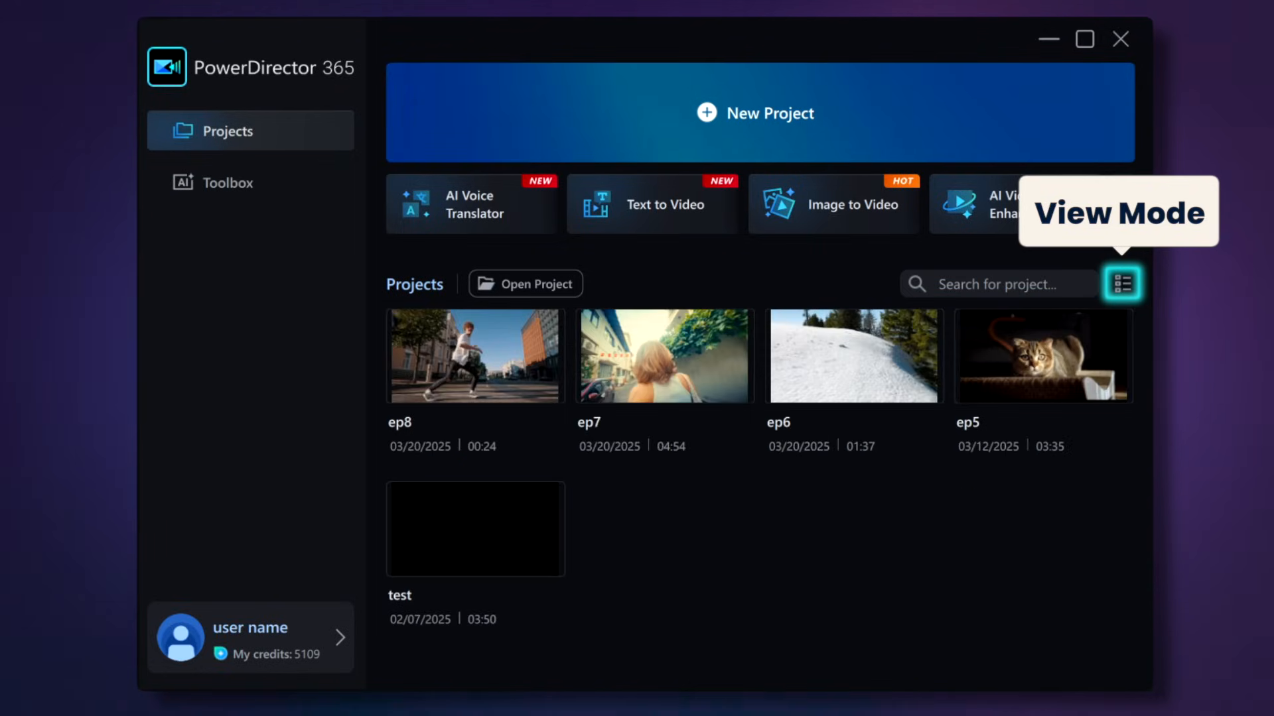
{"action": "left_click", "coordinate": [1121, 284]}
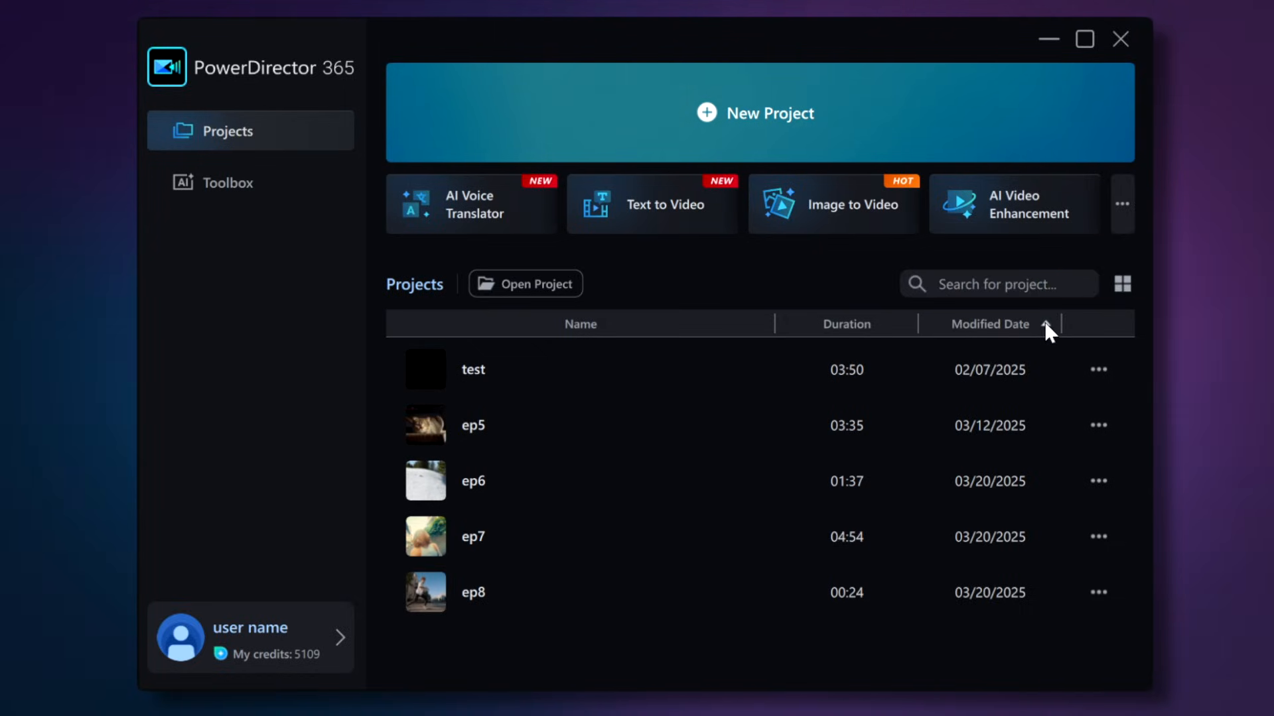
{"action": "left_click", "coordinate": [1047, 324]}
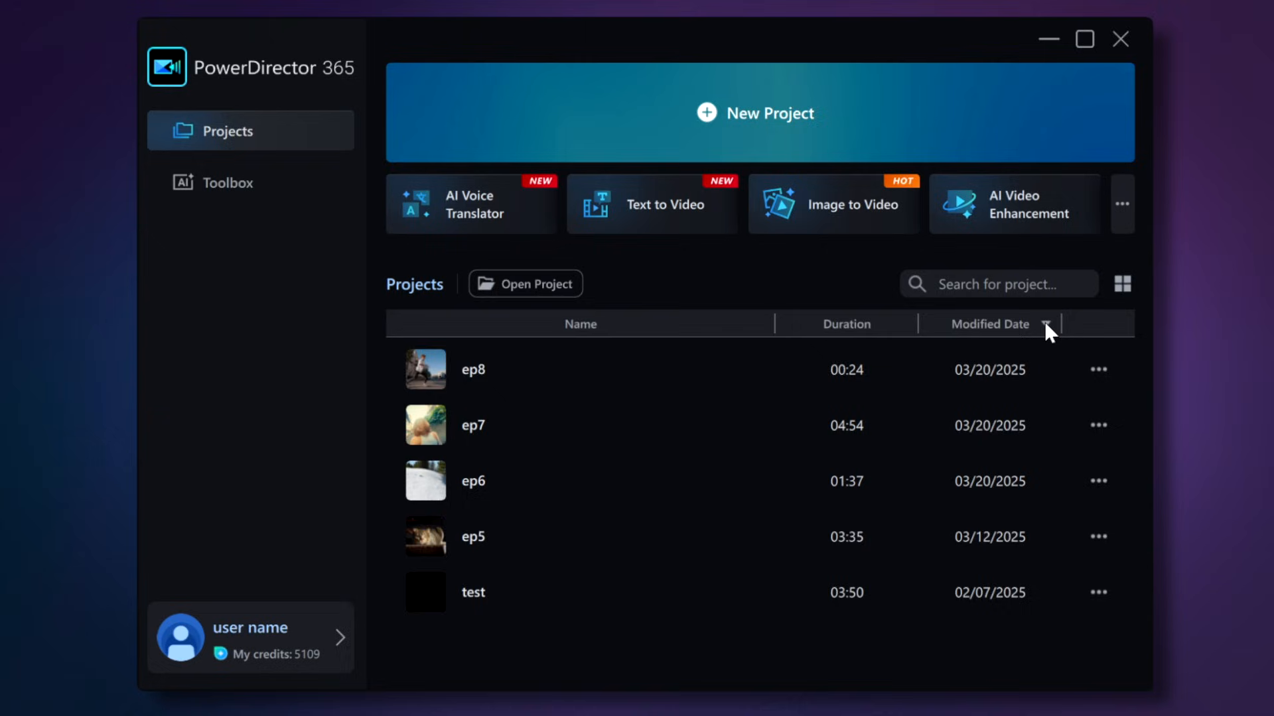
{"action": "left_click", "coordinate": [1046, 324]}
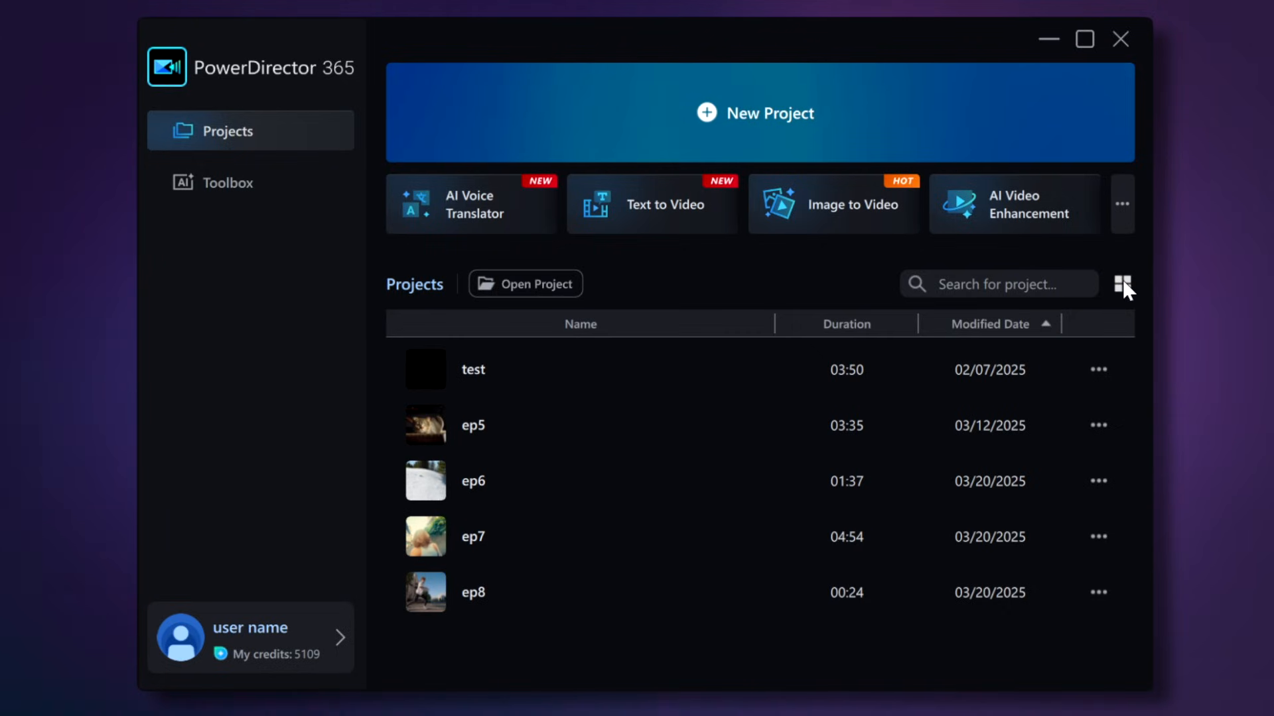
{"action": "left_click", "coordinate": [1123, 283]}
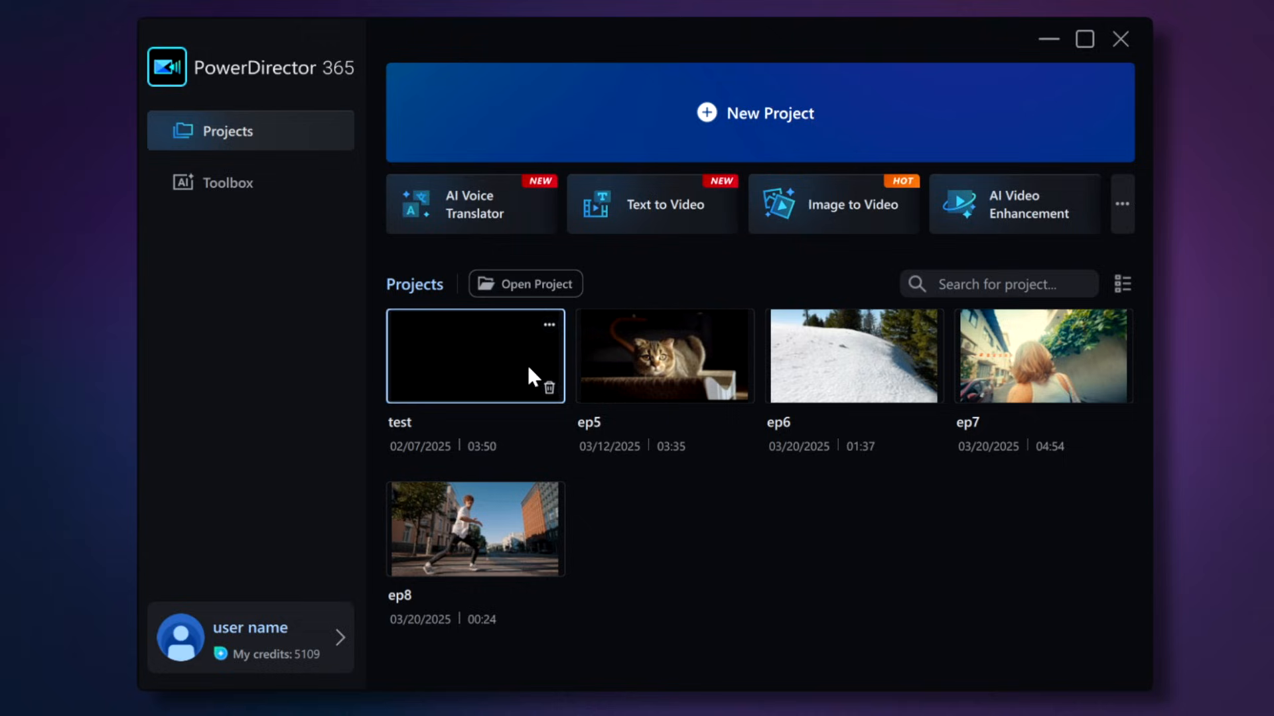
Remove the test project from the list and close the File Explorer window.
{"action": "left_click", "coordinate": [549, 387]}
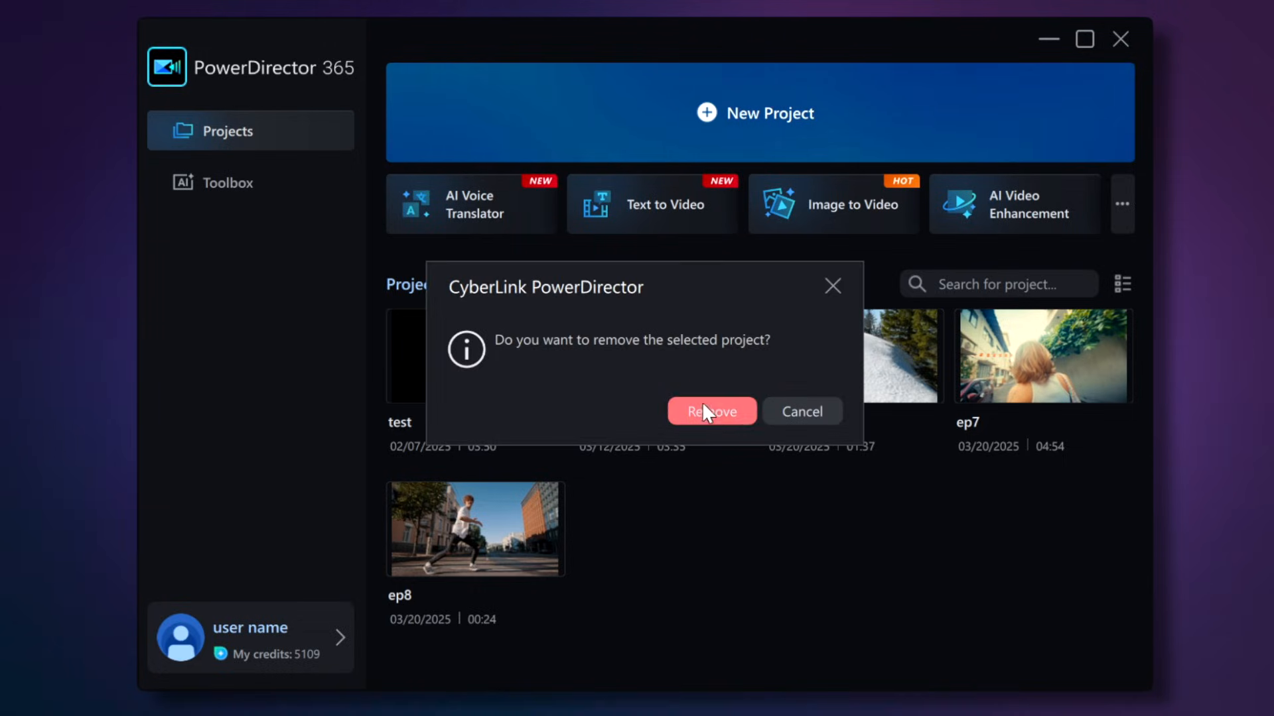
{"action": "left_click", "coordinate": [710, 412]}
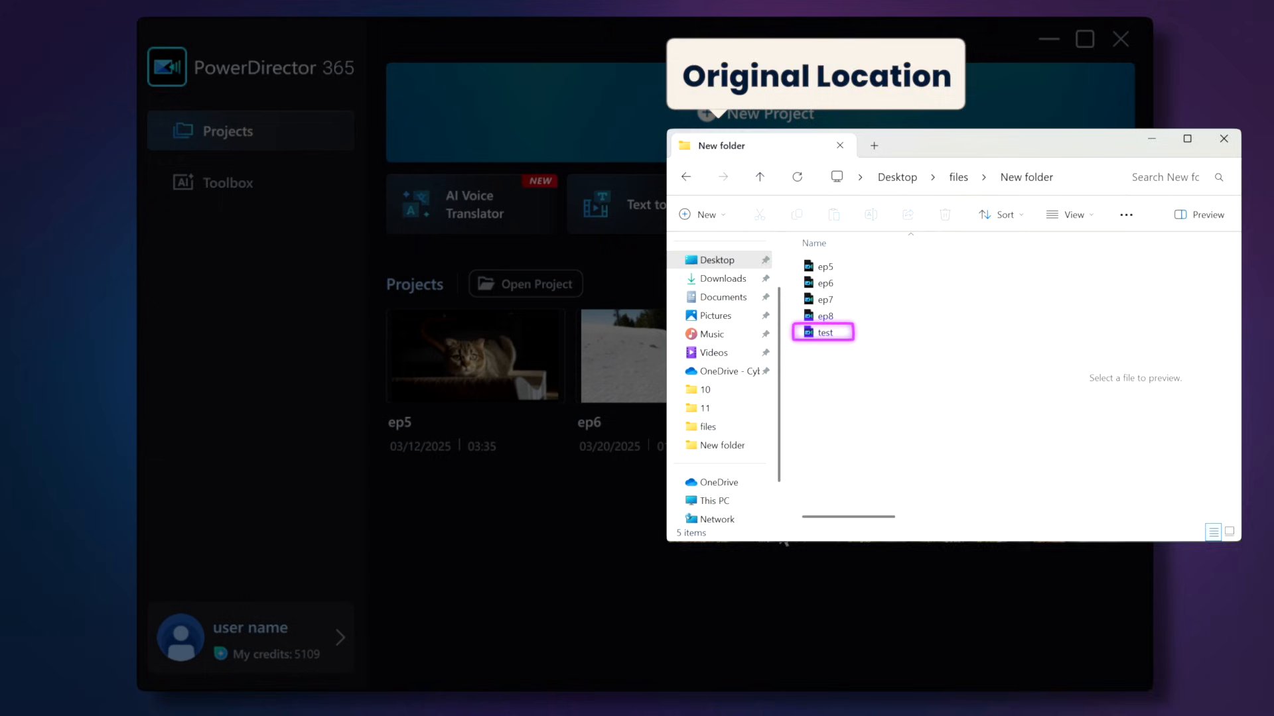
{"action": "left_click", "coordinate": [1223, 139]}
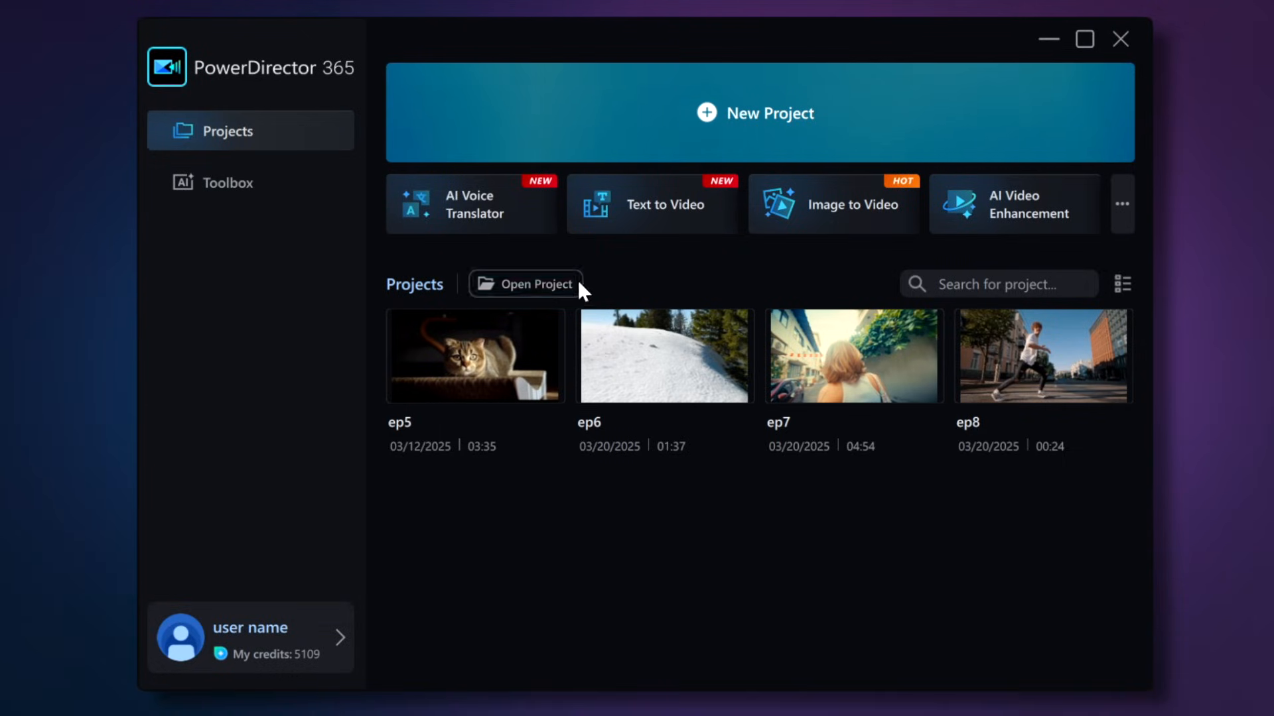
Reopen the test project file from the New folder directory.
{"action": "left_click", "coordinate": [525, 283]}
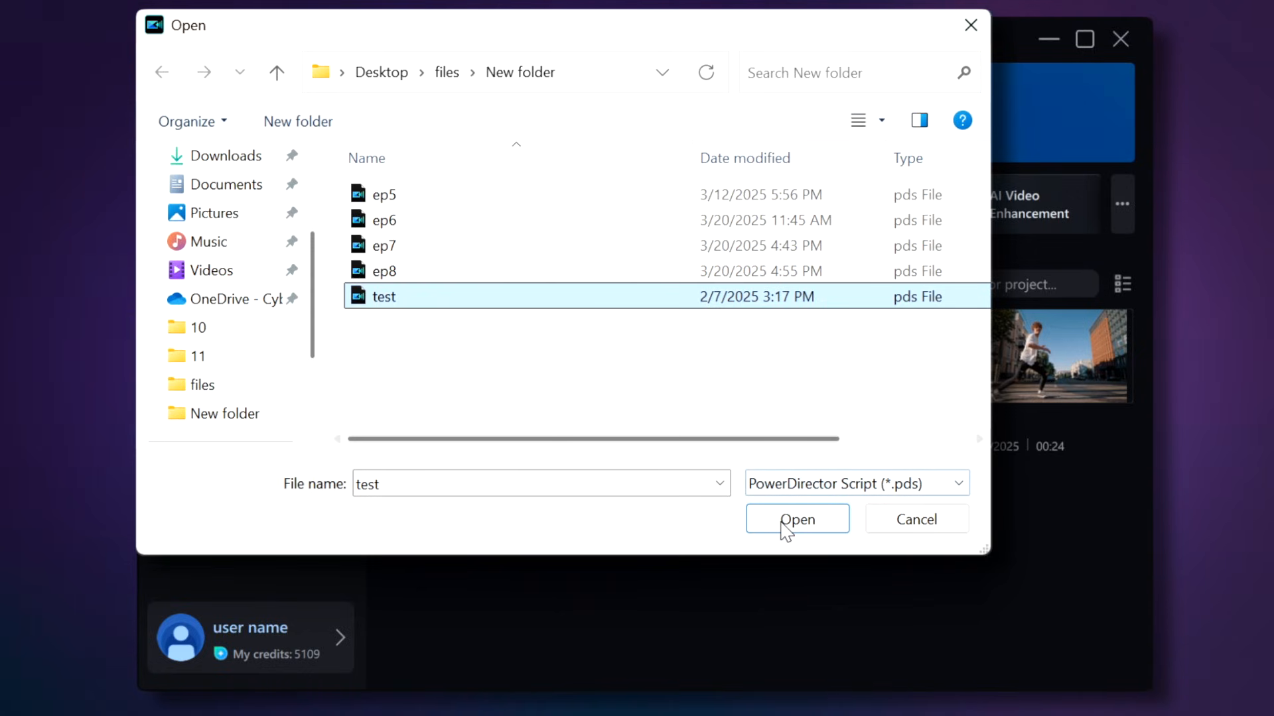
{"action": "left_click", "coordinate": [796, 519]}
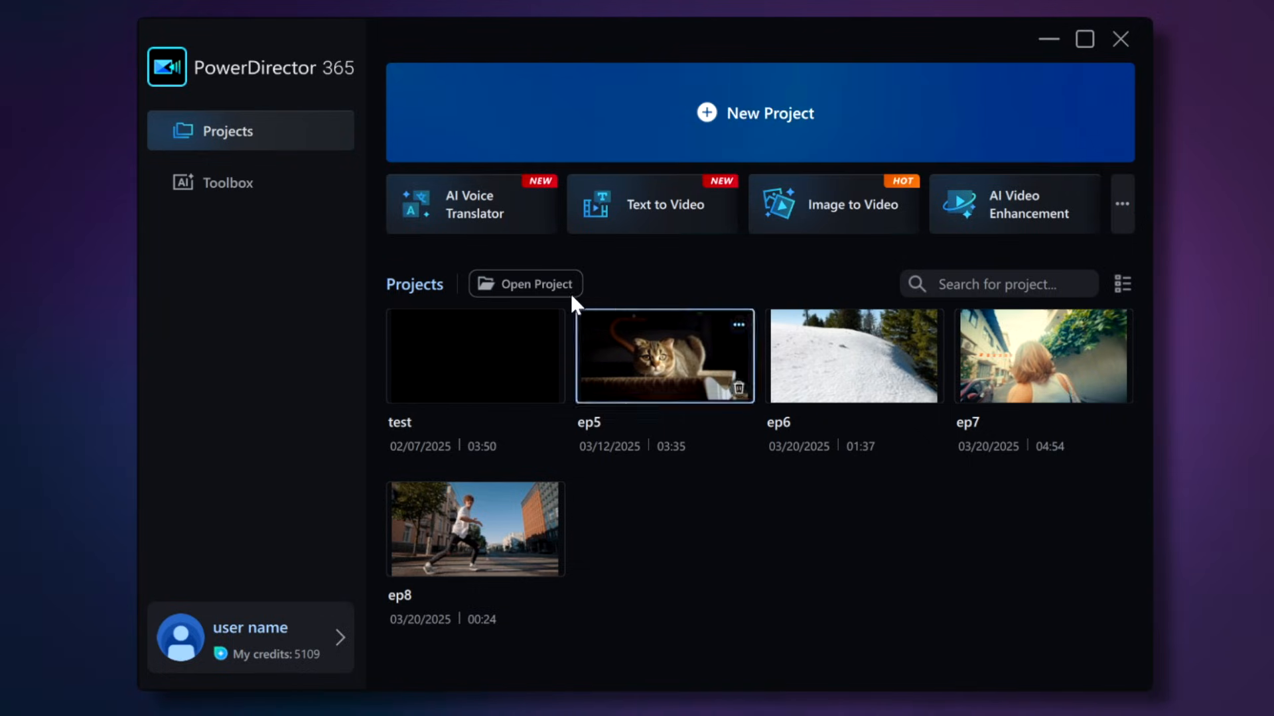
{"action": "mouse_move", "coordinate": [485, 220]}
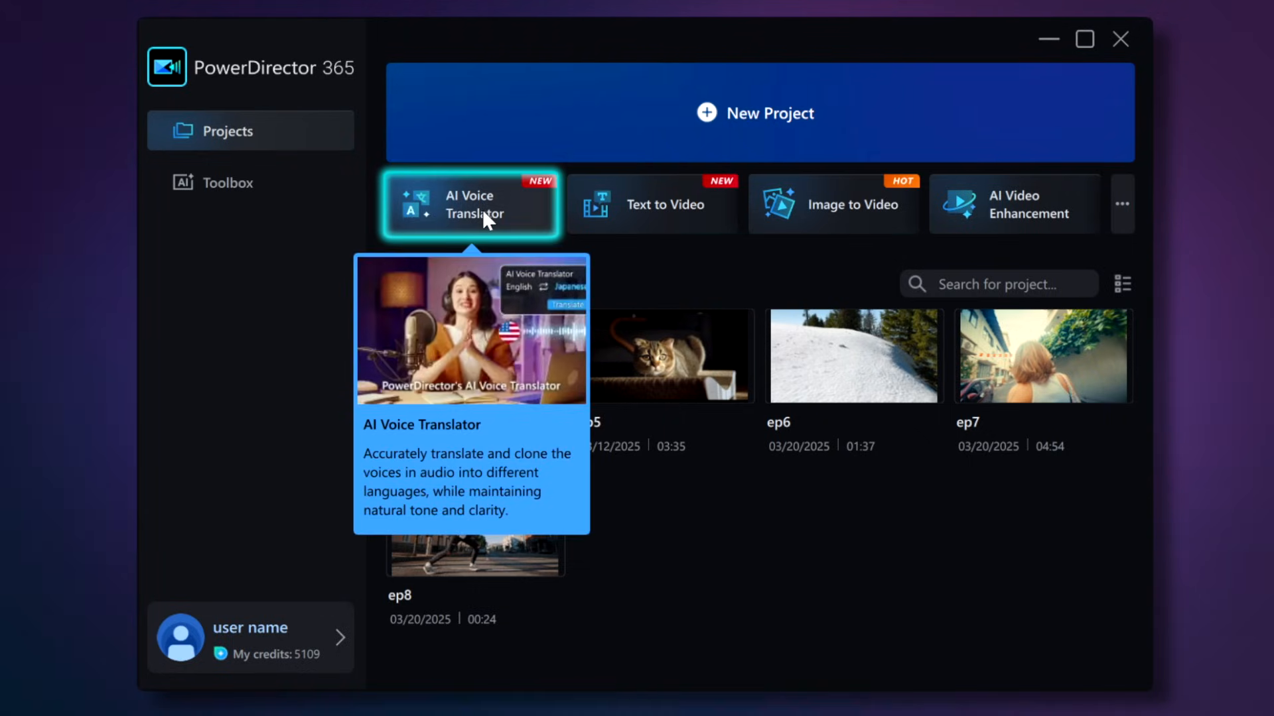
{"action": "mouse_move", "coordinate": [650, 204]}
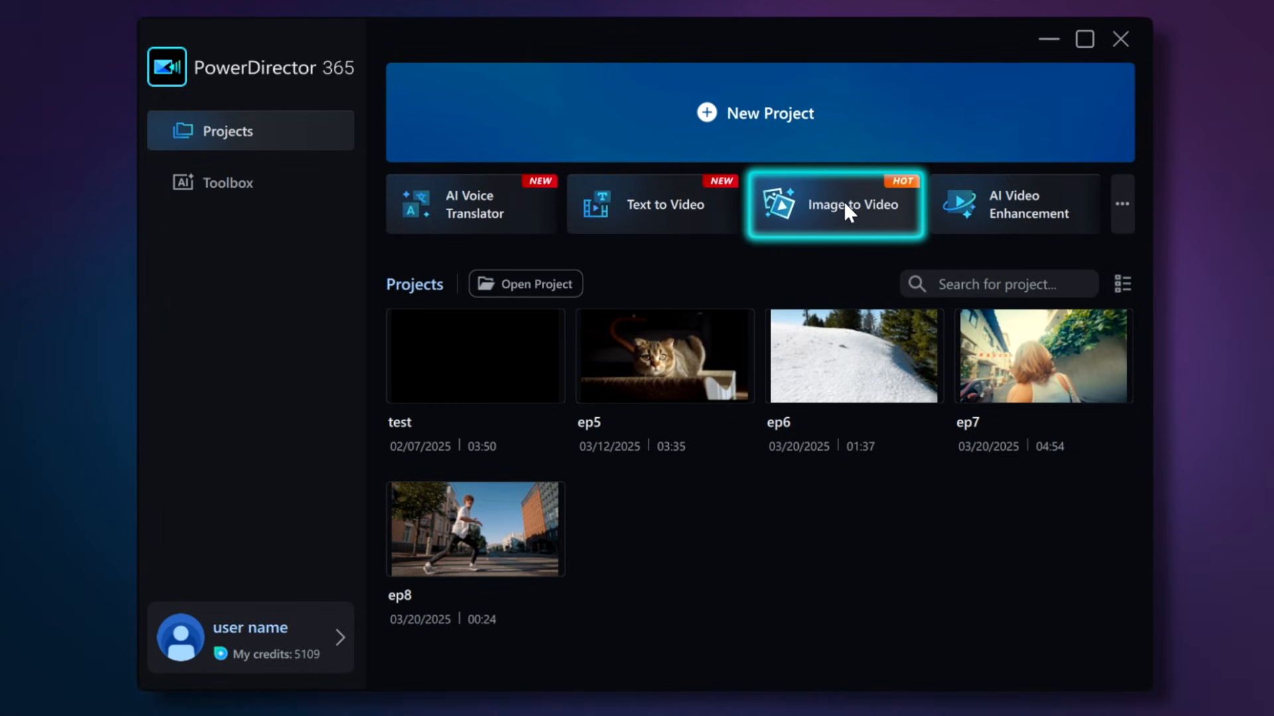
{"action": "left_click", "coordinate": [832, 203]}
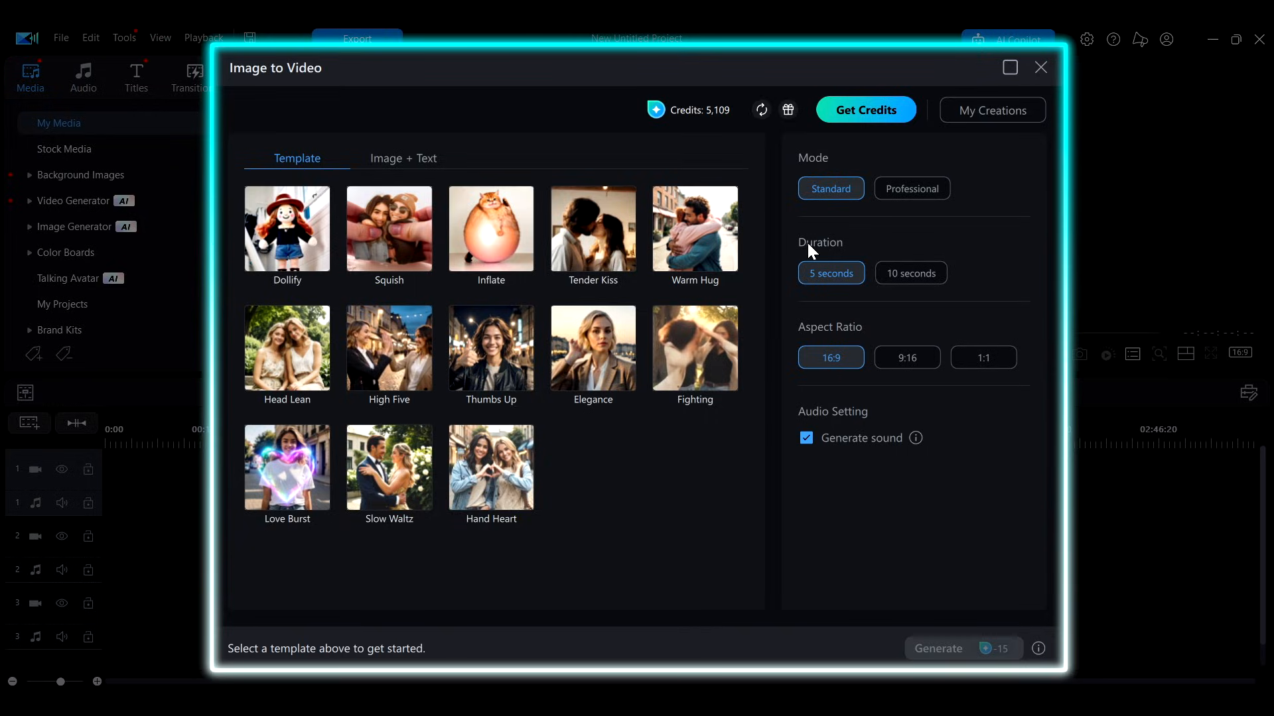
{"action": "left_click", "coordinate": [1041, 68]}
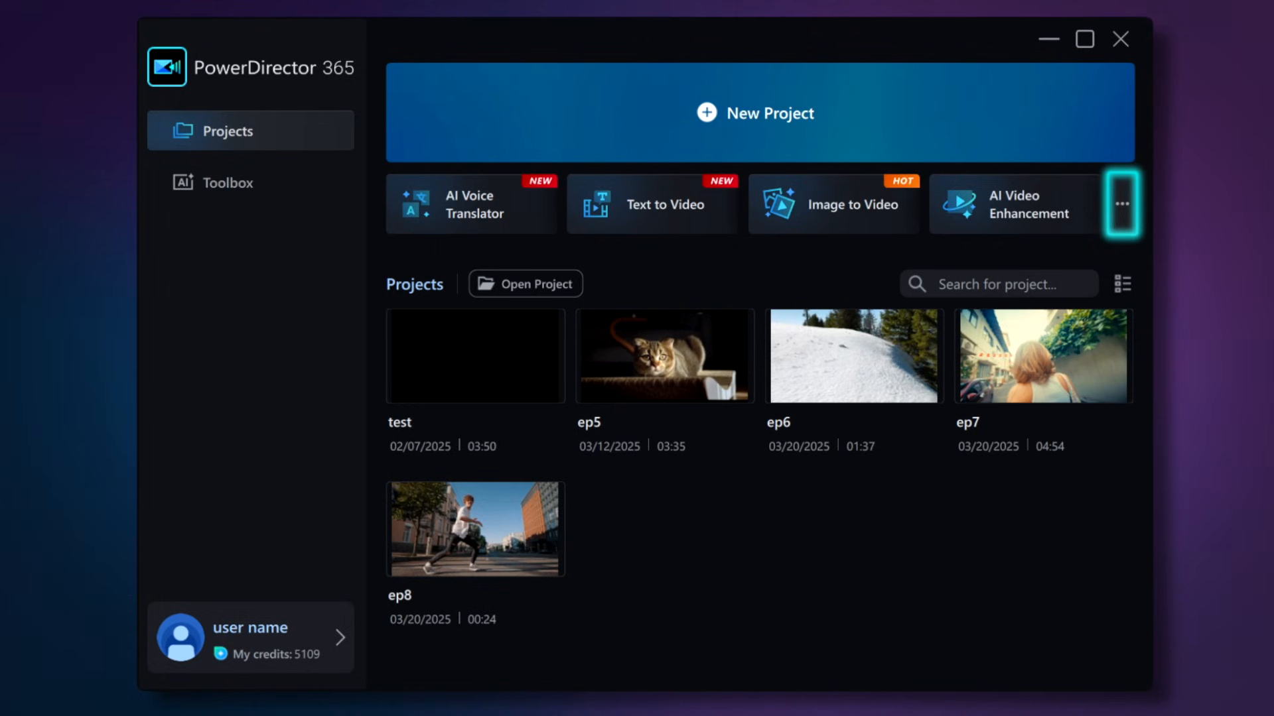
Scroll through all Toolbox tools, then filter the category to Audio.
{"action": "left_click", "coordinate": [227, 182]}
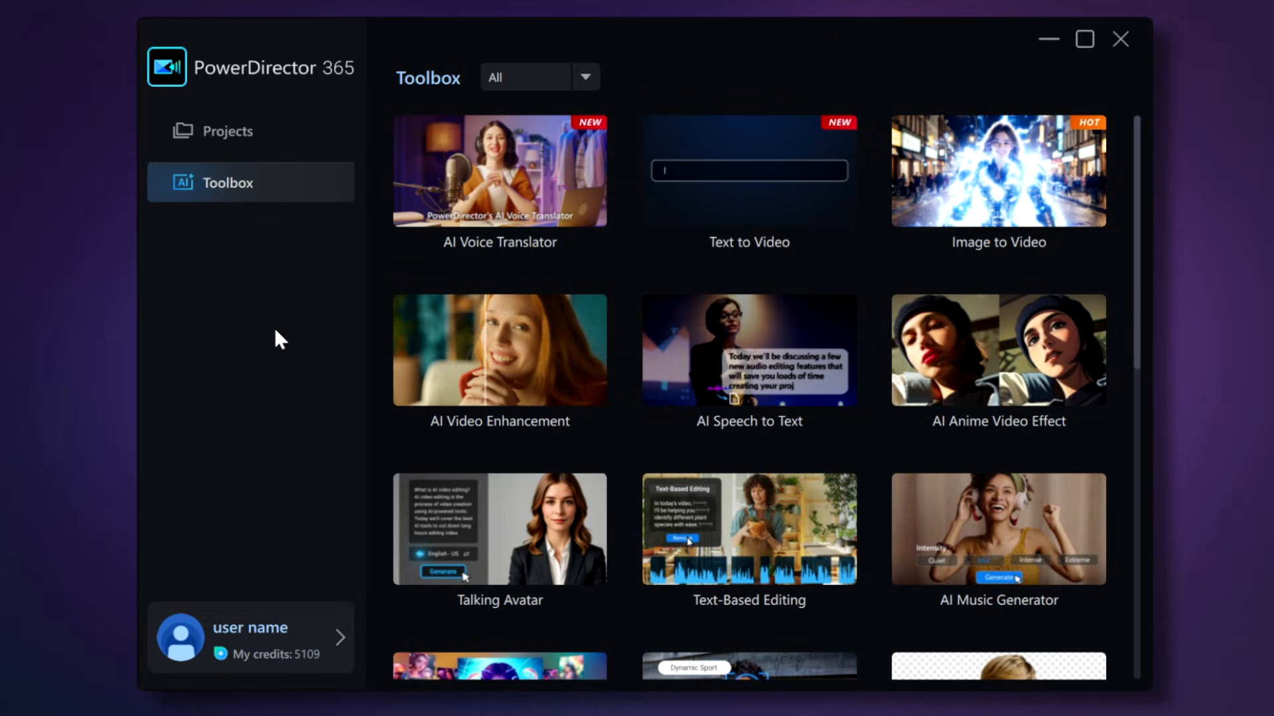
{"action": "scroll", "scroll_direction": "down", "scroll_amount": 3}
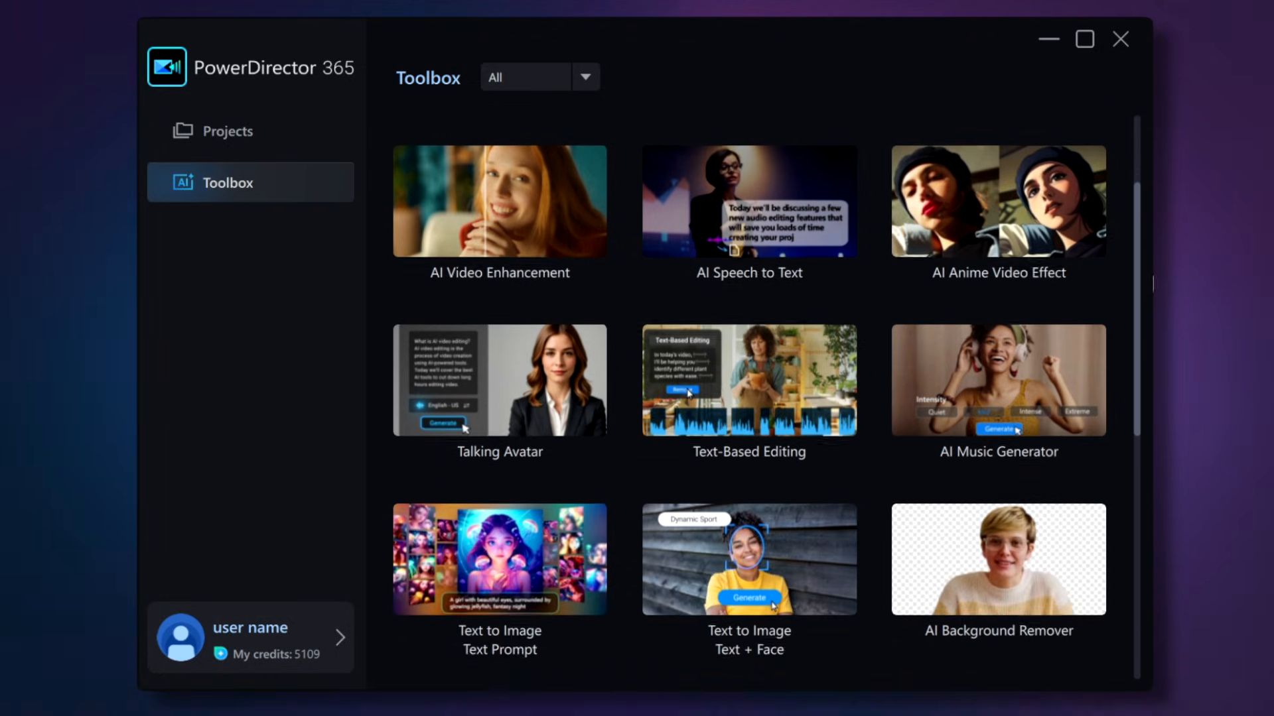
{"action": "scroll", "scroll_direction": "down", "scroll_amount": 3}
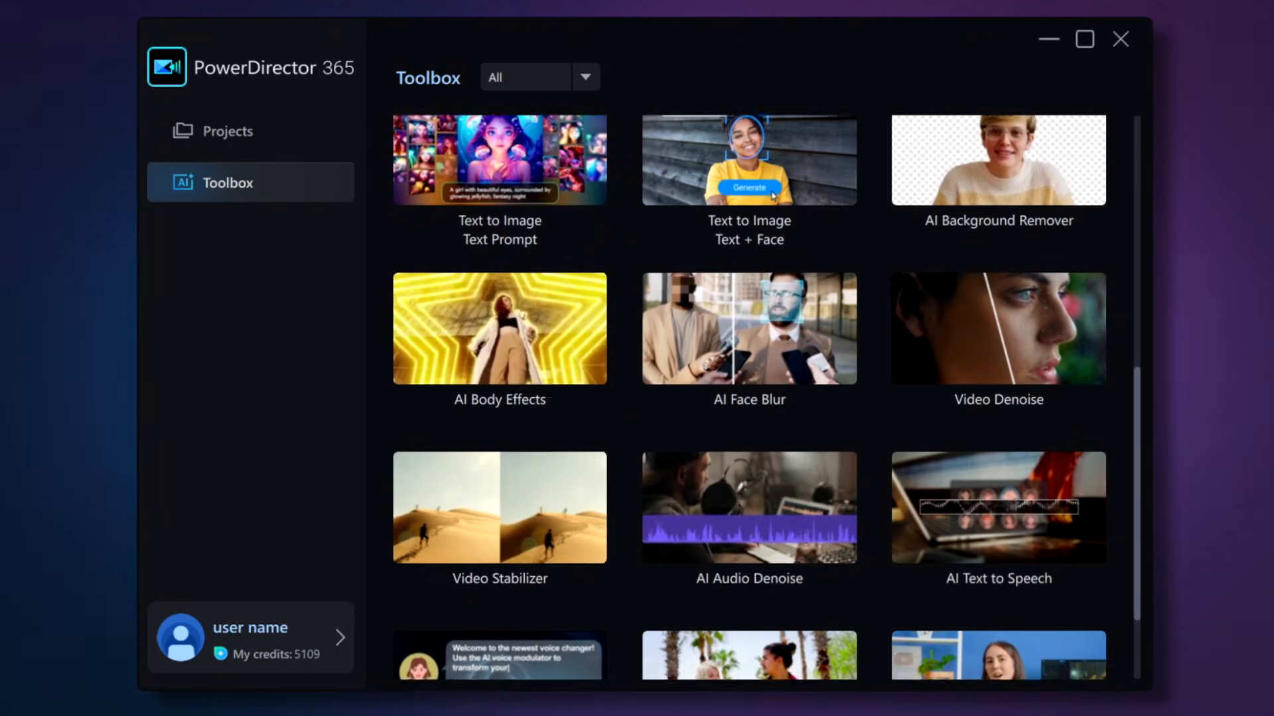
{"action": "scroll", "scroll_direction": "down", "scroll_amount": 3}
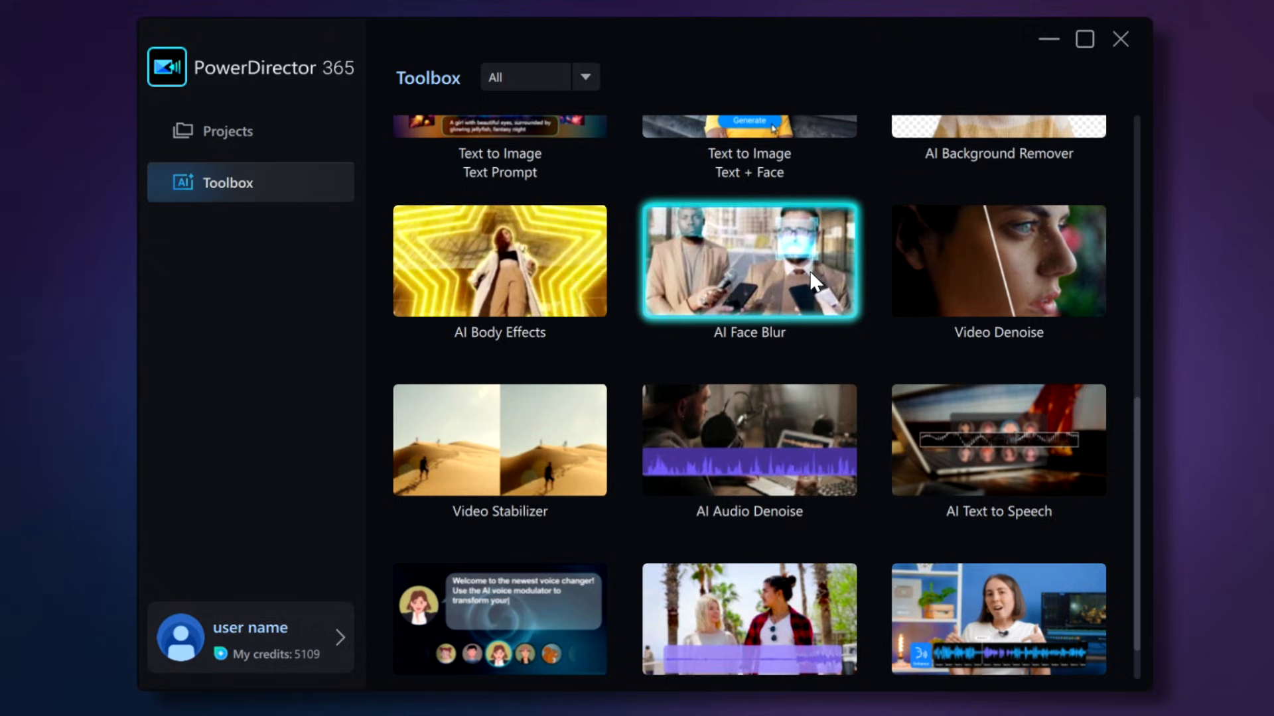
{"action": "mouse_move", "coordinate": [499, 260]}
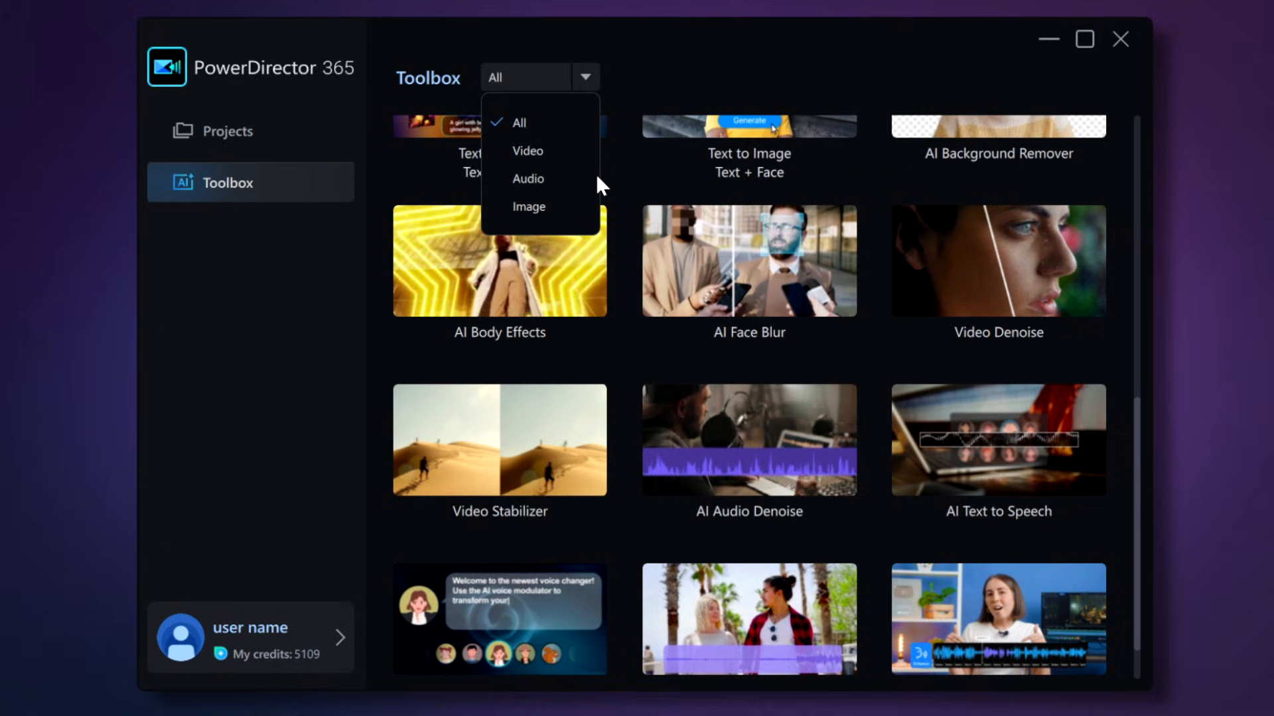
{"action": "left_click", "coordinate": [528, 179]}
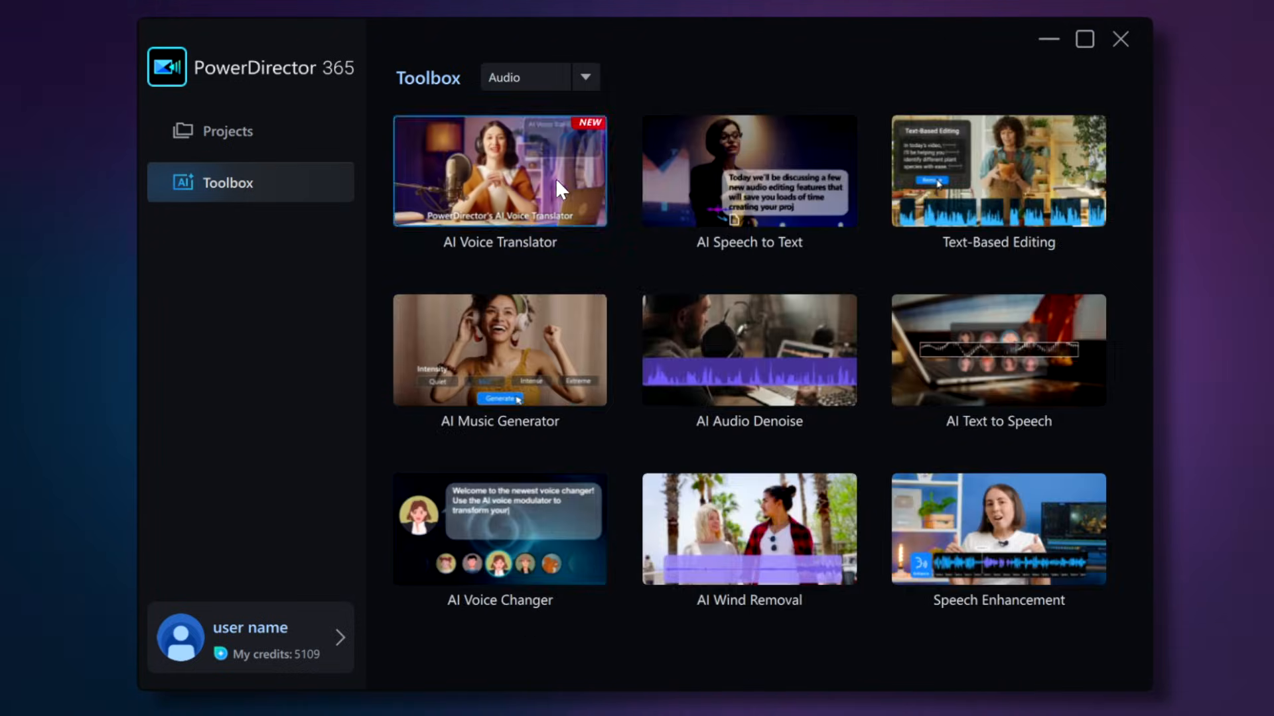